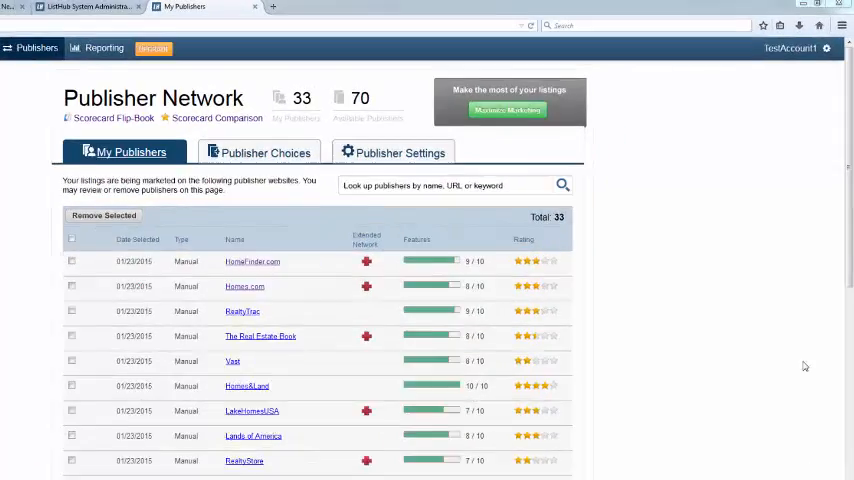
# Step: Go to the account Settings page from the top-right account menu
pyautogui.click(788, 48)
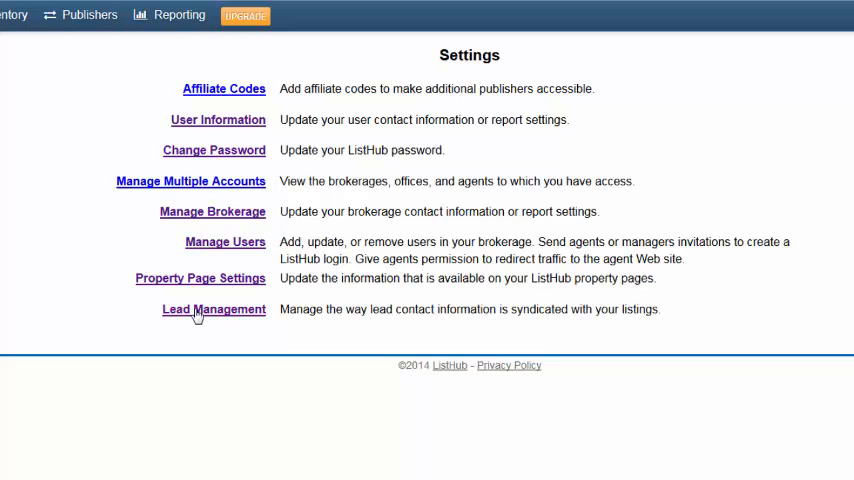
pyautogui.click(212, 308)
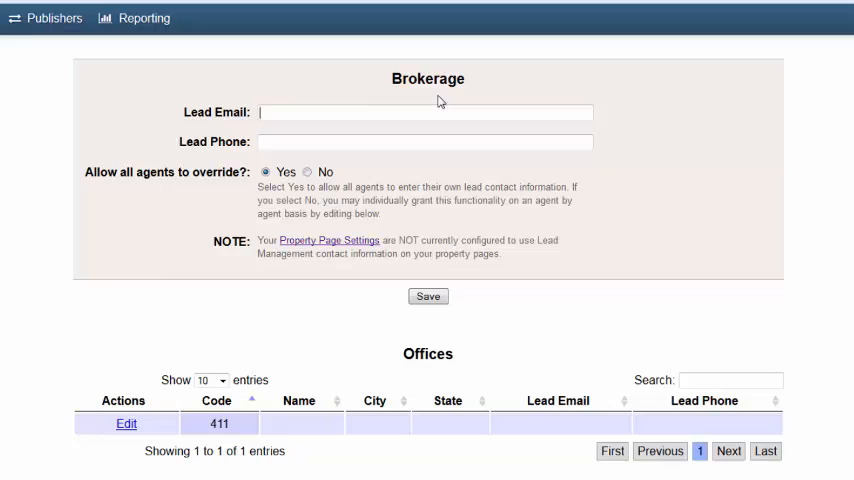
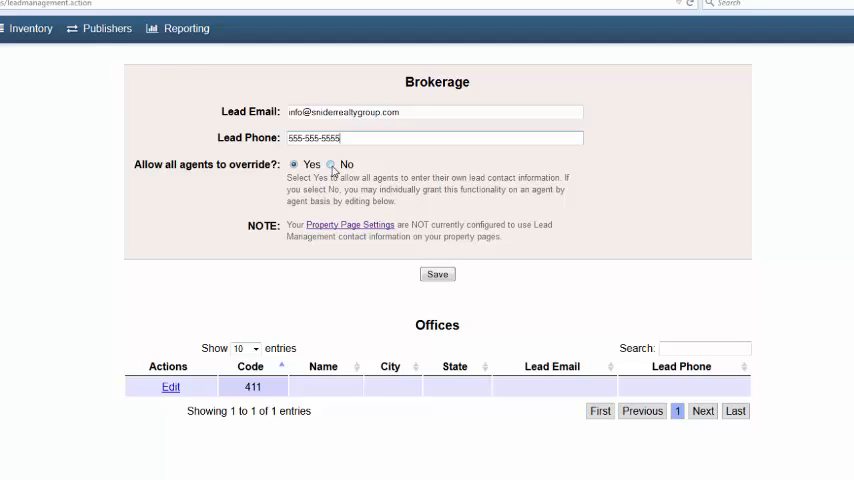
# Step: Set 'Allow all agents to override?' to No
pyautogui.click(332, 164)
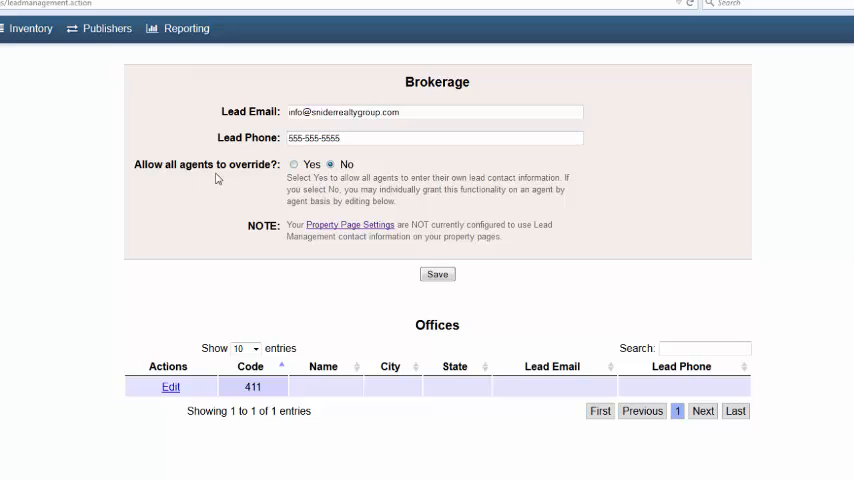
pyautogui.moveTo(254, 180)
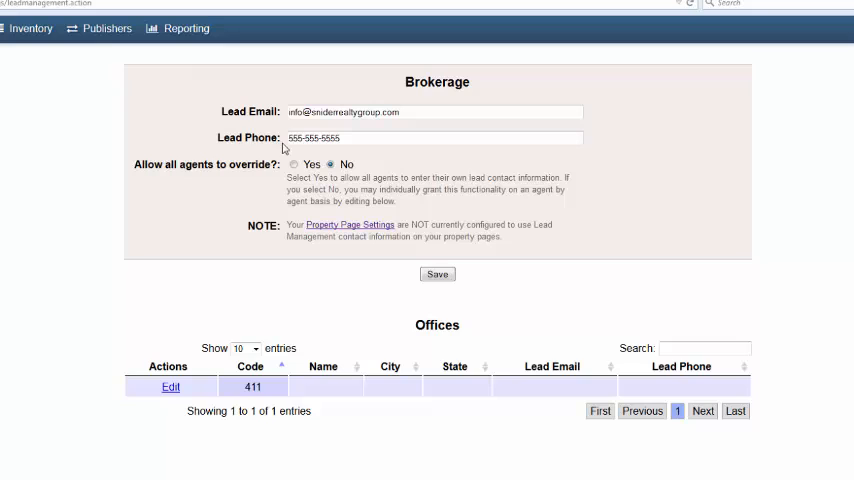
pyautogui.moveTo(252, 192)
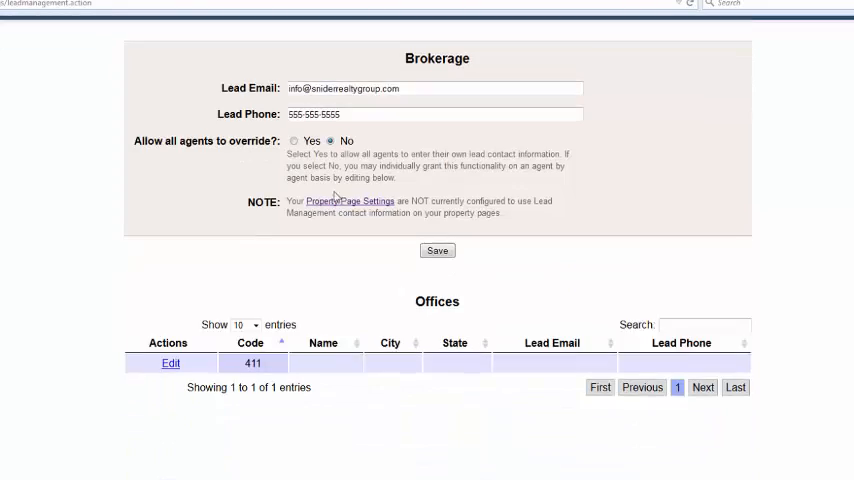
# Step: Save the brokerage lead settings and review agent 1314's lead contact details
pyautogui.click(170, 364)
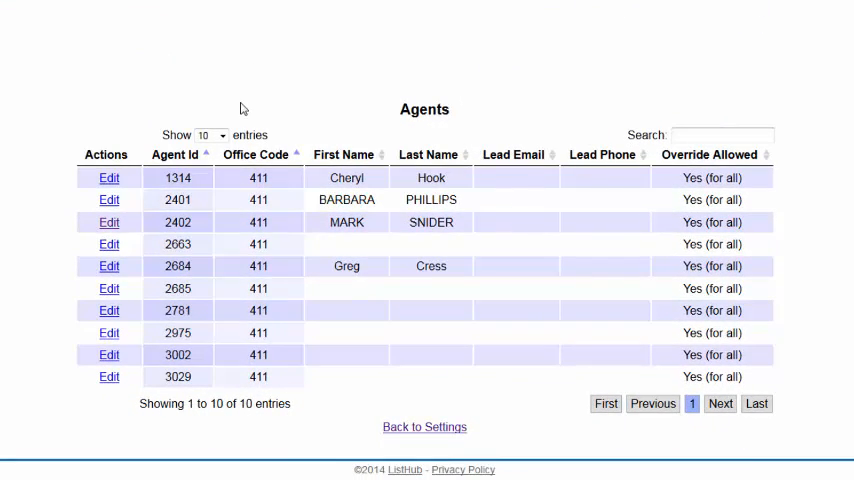
pyautogui.moveTo(108, 180)
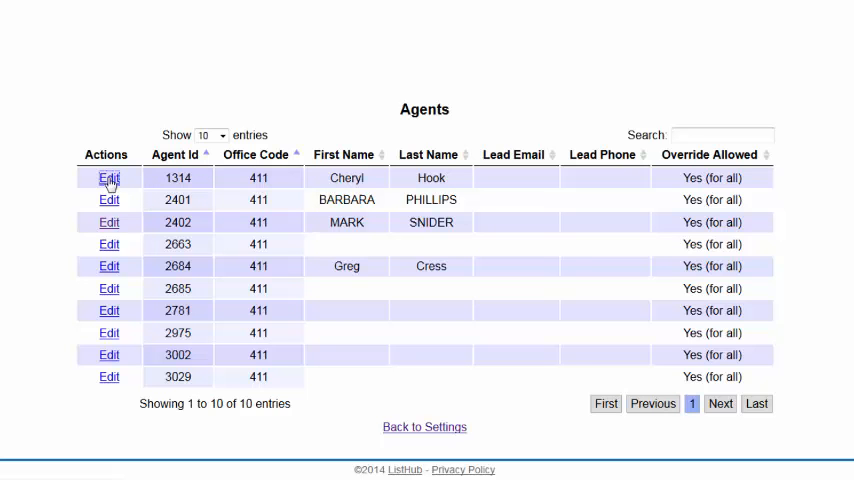
pyautogui.click(108, 176)
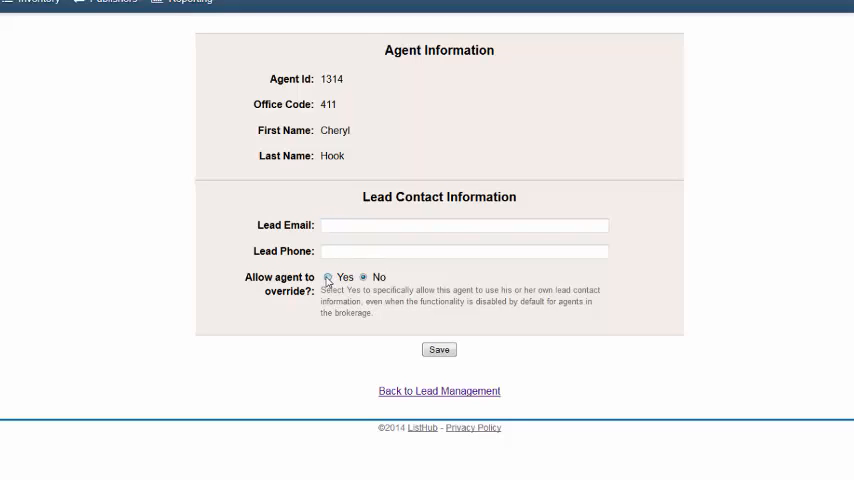
pyautogui.click(328, 276)
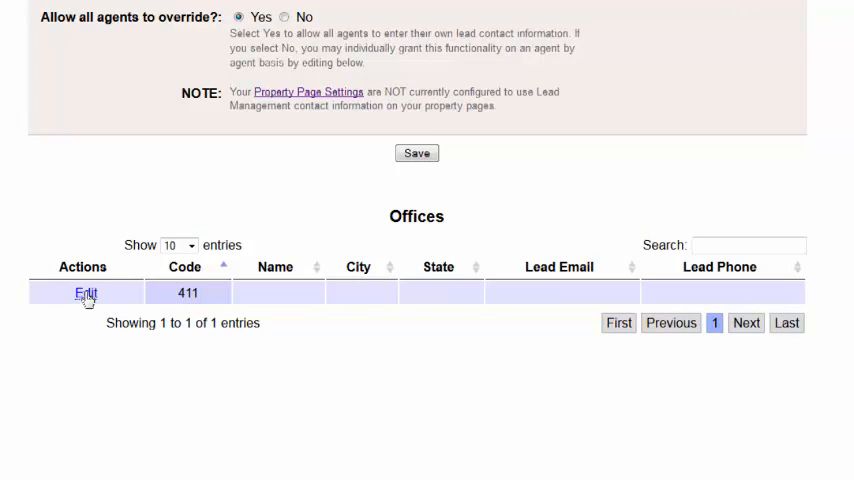
# Step: Edit office 411's lead contact and focus its Lead Email field
pyautogui.click(84, 292)
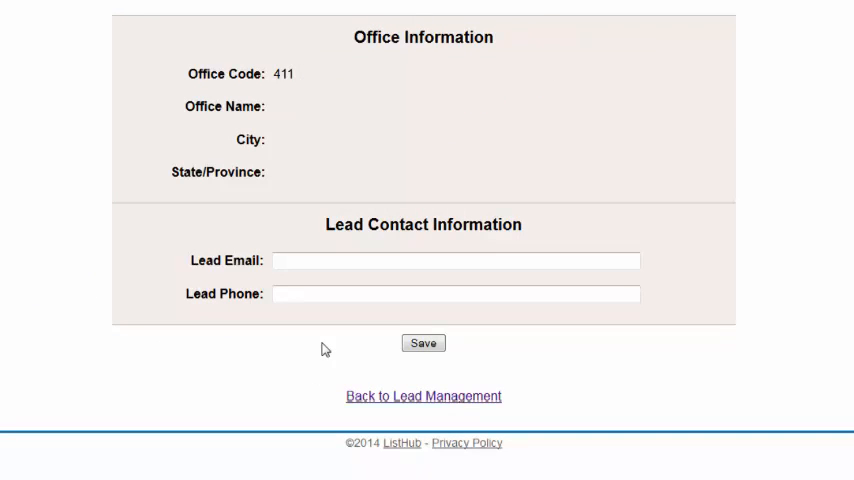
pyautogui.click(456, 260)
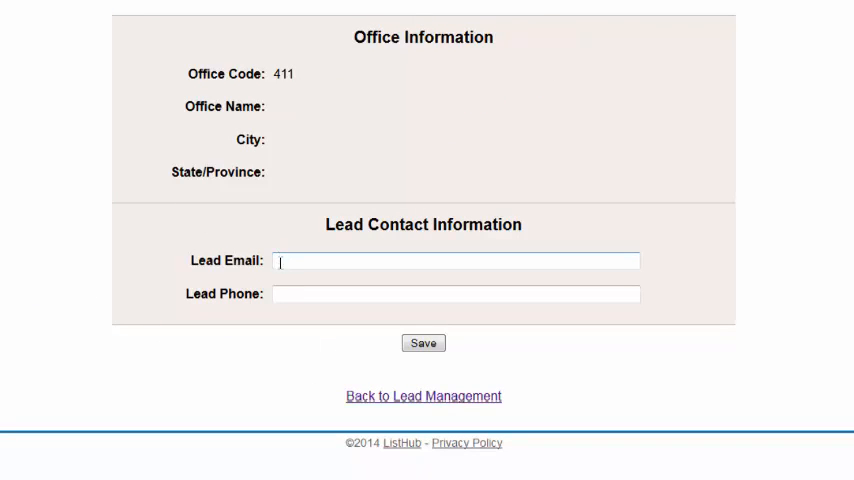